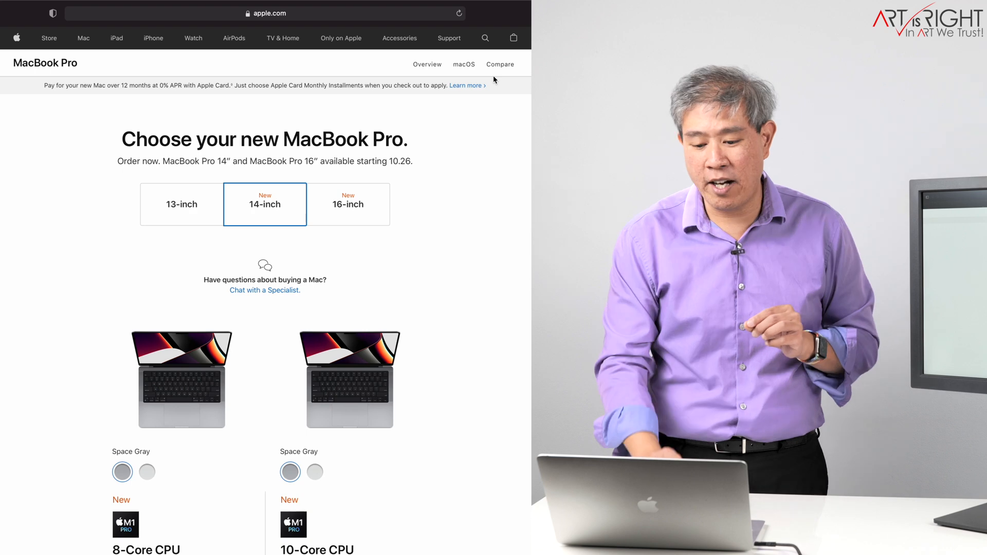
# Select the 8-core CPU, 14-core GPU, 512GB 14-inch MacBook Pro in Space Gray at $1,999.00 to customize.
pyautogui.scroll(-3)
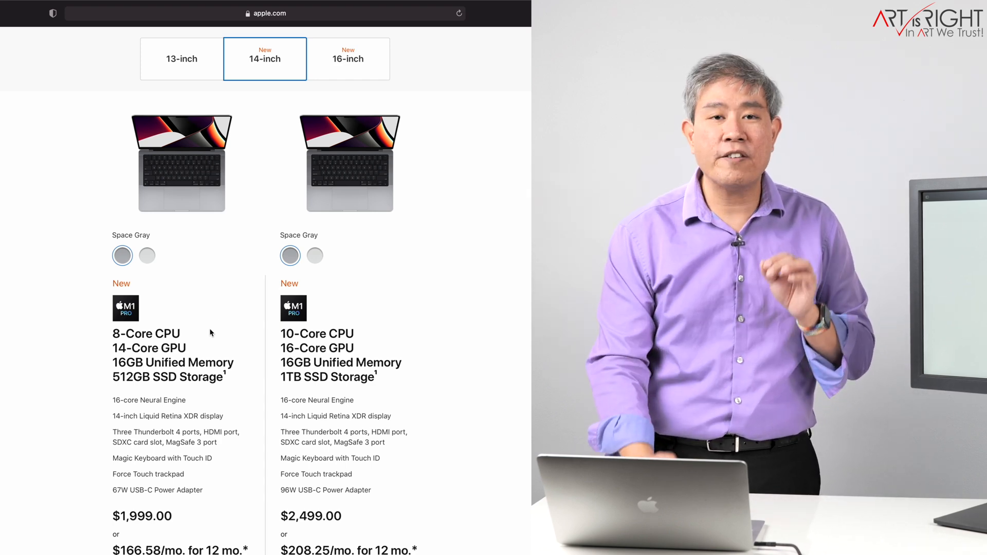
pyautogui.scroll(-3)
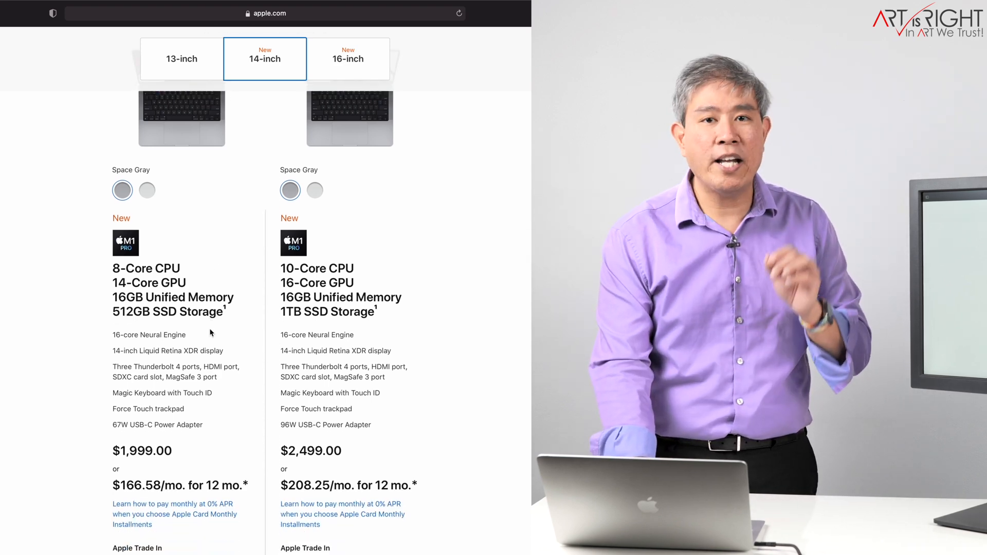
pyautogui.scroll(-3)
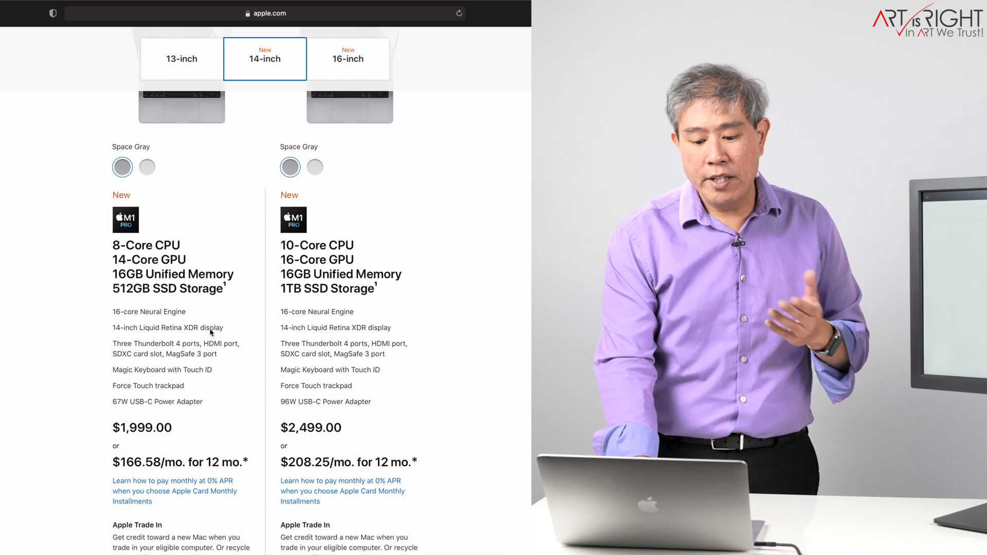
pyautogui.scroll(-3)
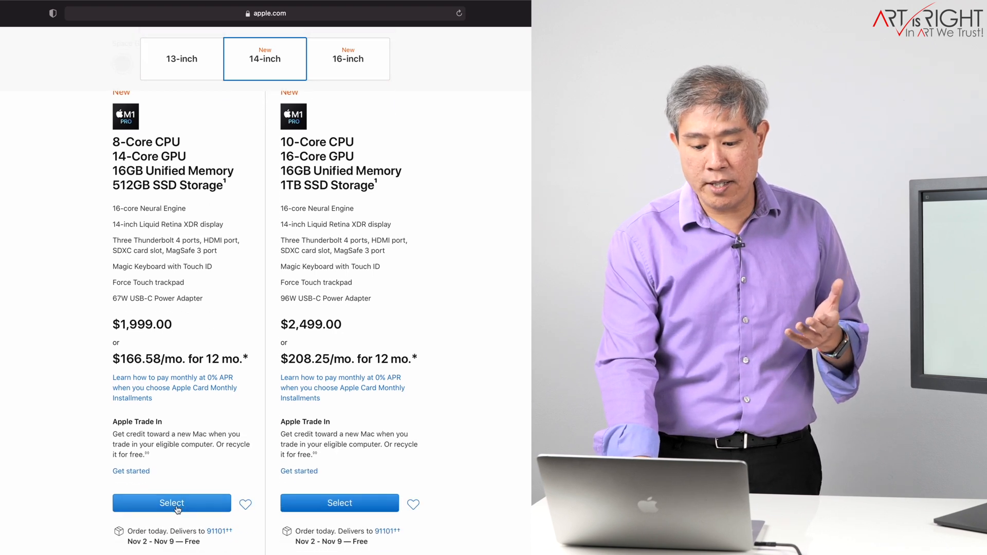
pyautogui.click(172, 503)
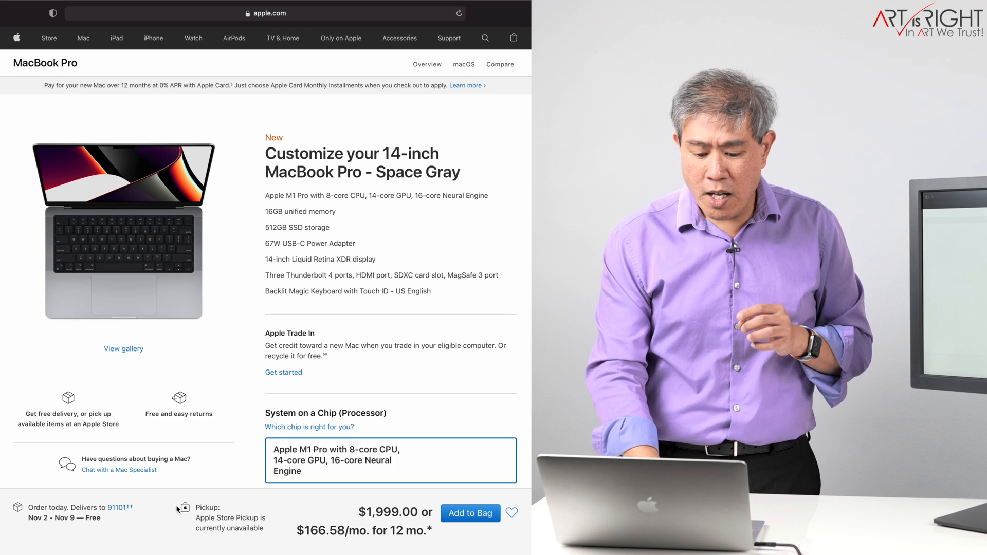
pyautogui.scroll(3)
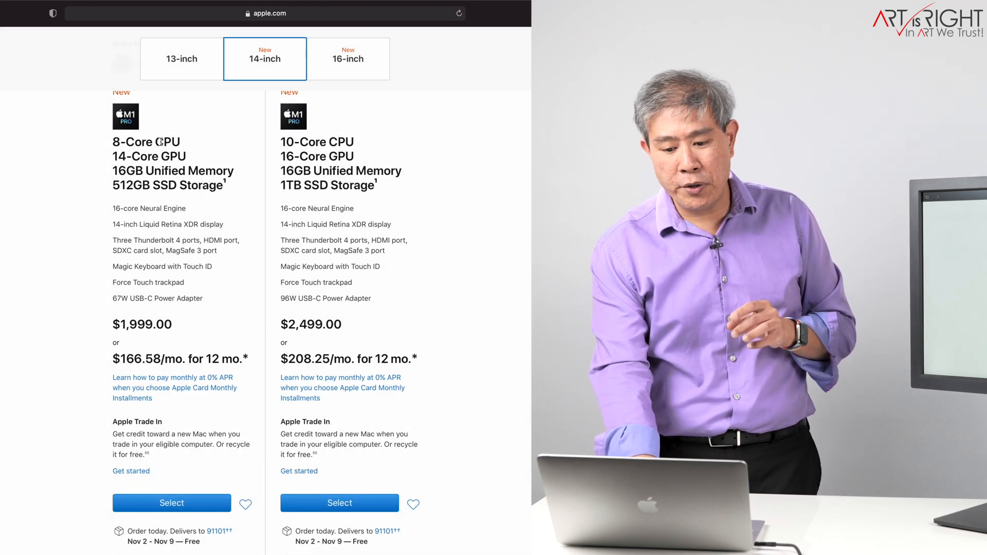
pyautogui.scroll(3)
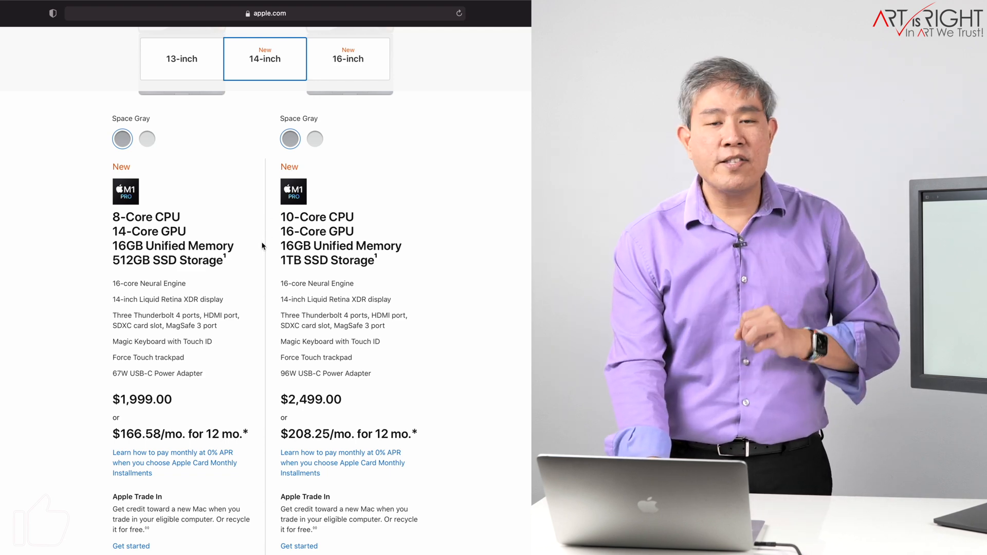
pyautogui.scroll(-3)
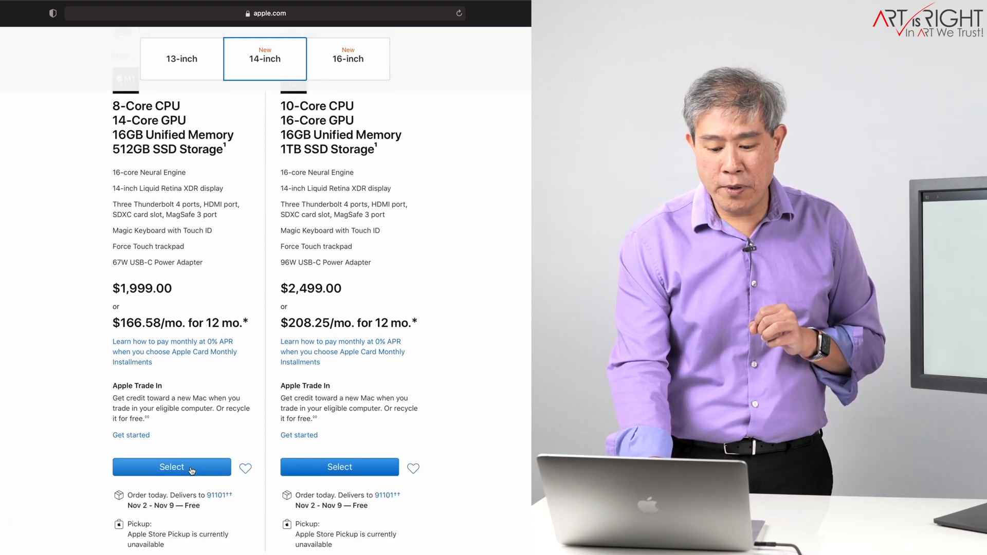
pyautogui.click(172, 467)
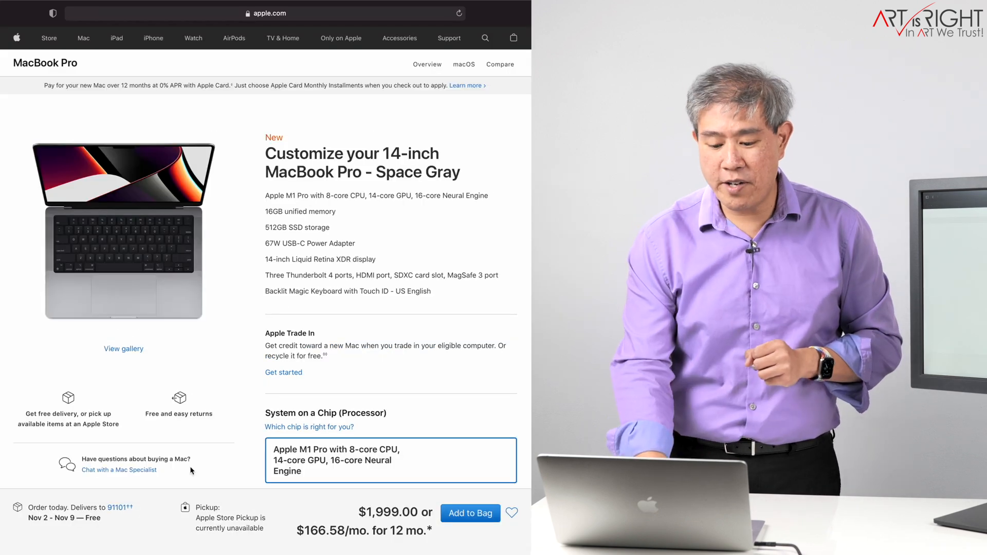
# Choose the M1 Pro 10-core CPU, 16-core GPU chip, bringing the total to $2,299.00.
pyautogui.scroll(-3)
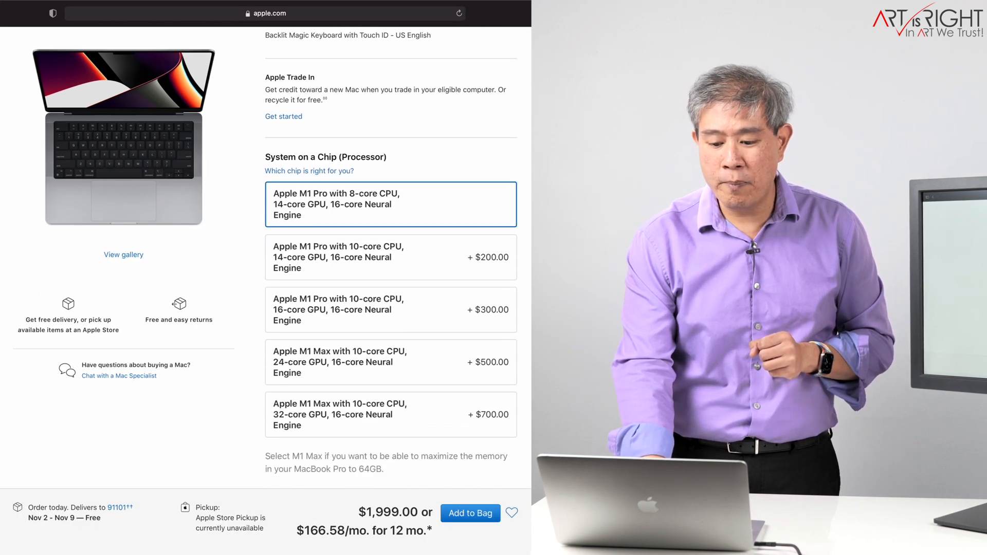
pyautogui.scroll(-3)
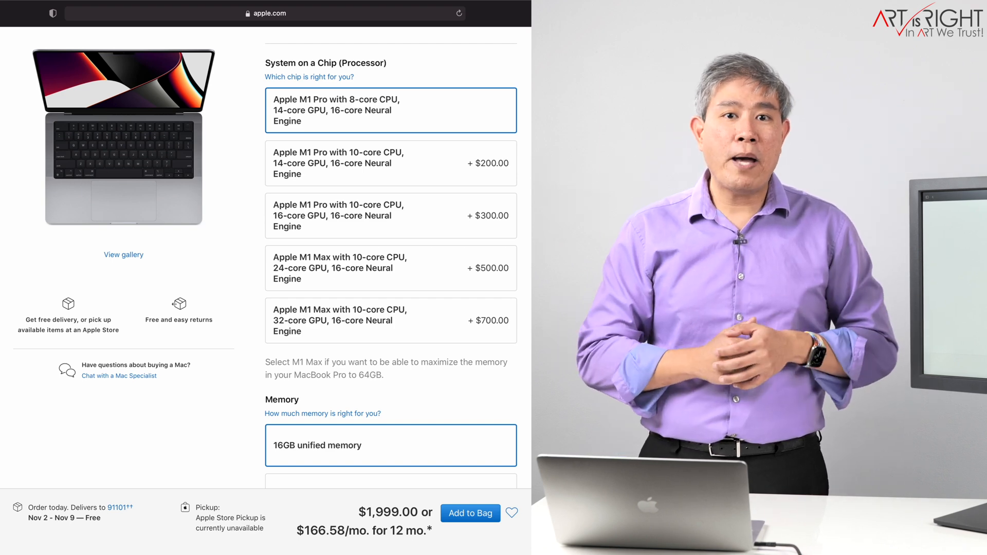
pyautogui.click(391, 215)
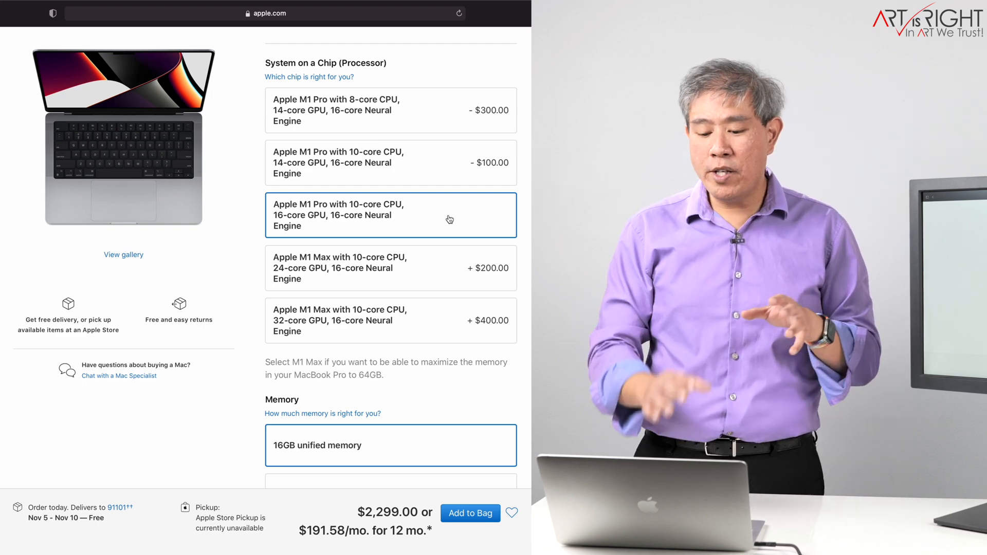
pyautogui.moveTo(425, 265)
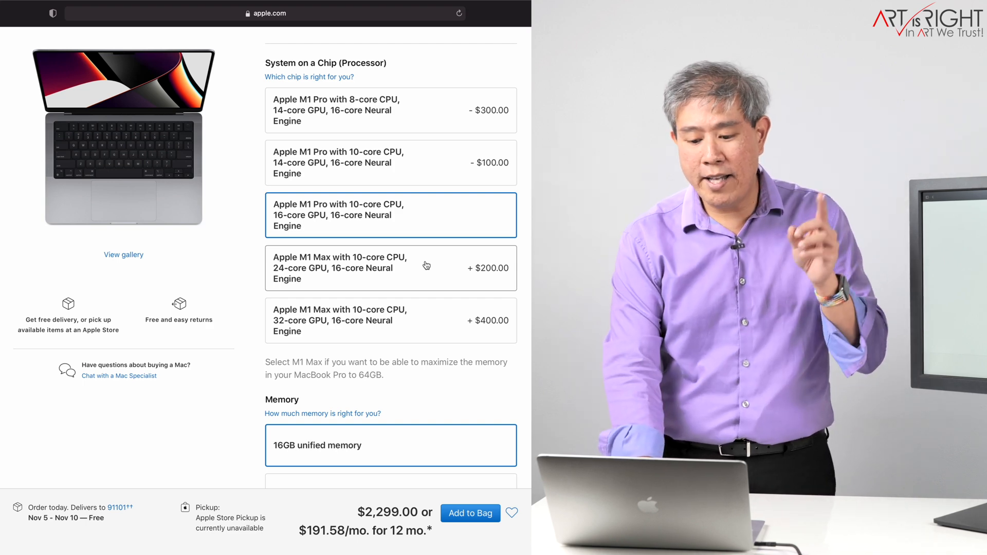
# Choose 32GB unified memory, then the M1 Max 24-core GPU and finally the 32-core GPU chip, reaching $3,099.00.
pyautogui.scroll(-3)
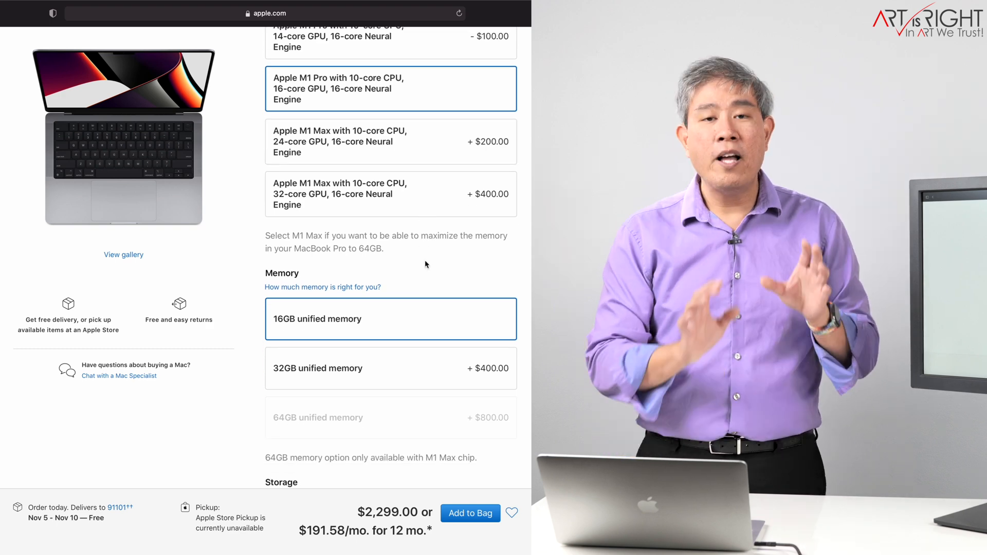
pyautogui.moveTo(437, 315)
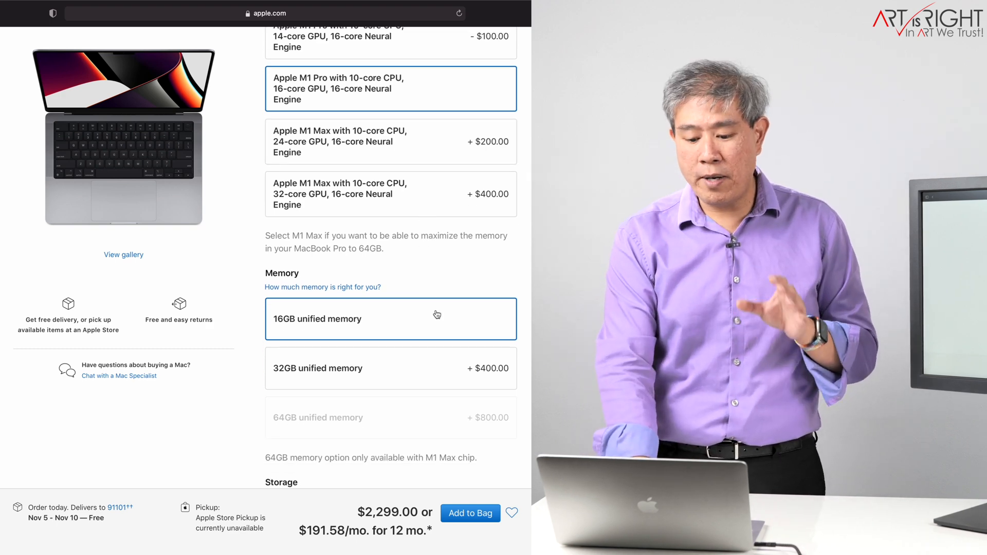
pyautogui.moveTo(442, 368)
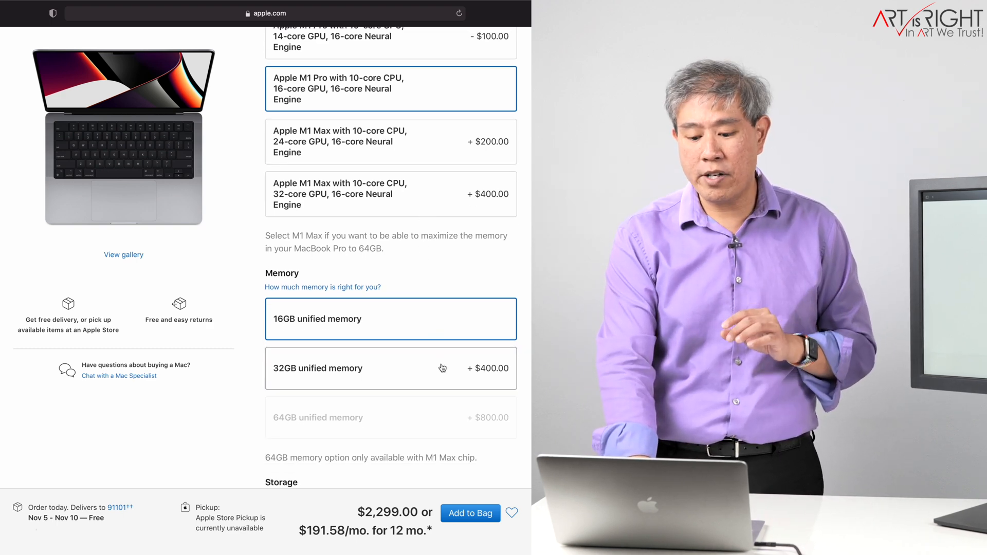
pyautogui.click(390, 368)
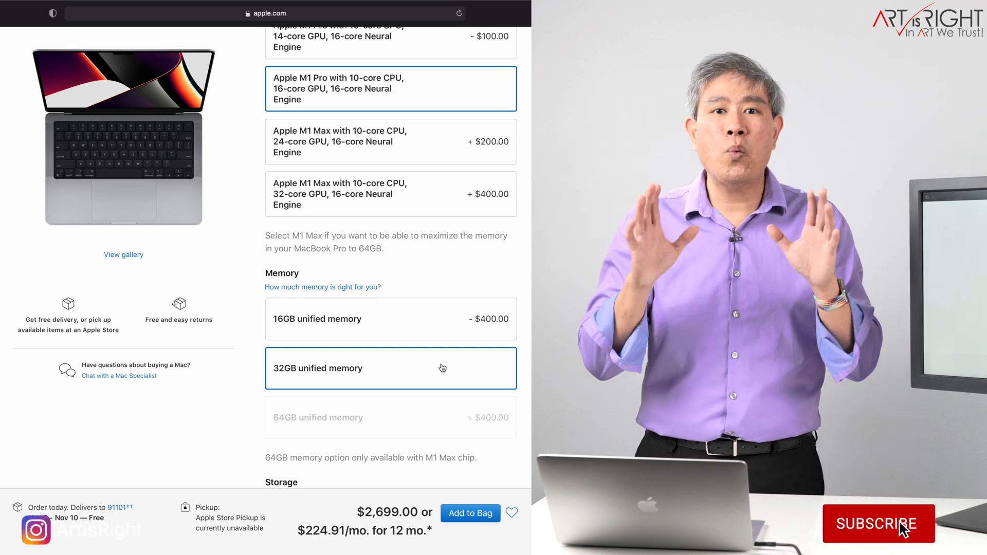
pyautogui.click(878, 523)
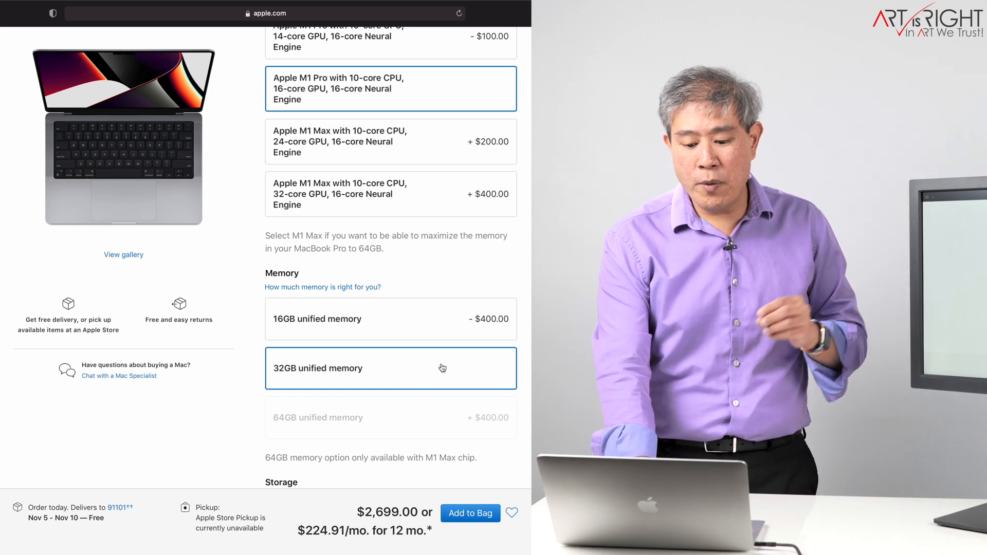
pyautogui.click(391, 141)
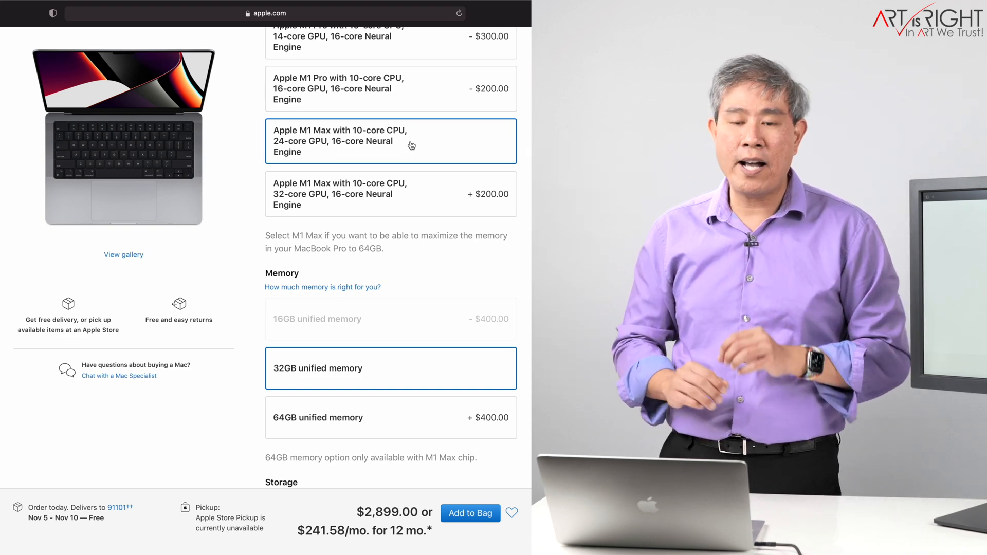
pyautogui.moveTo(400, 201)
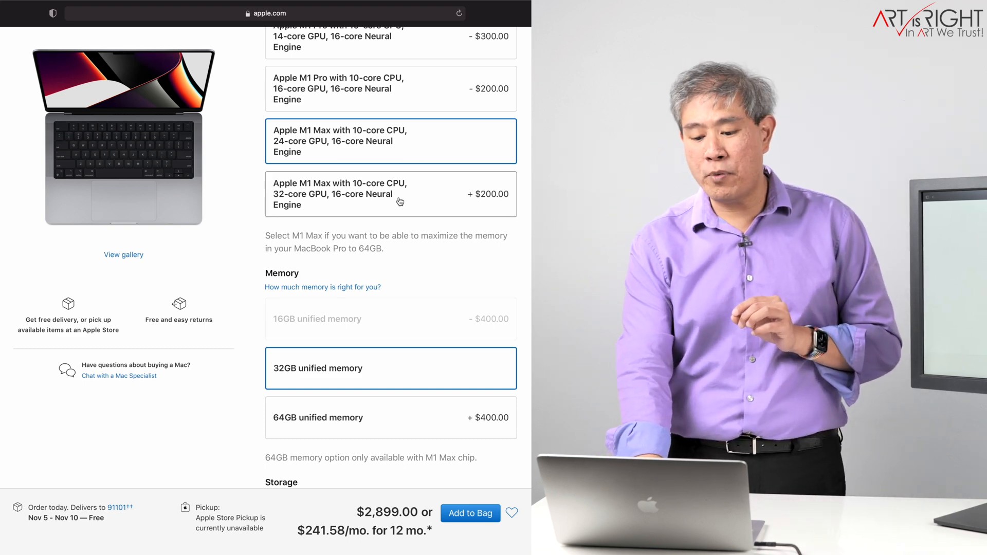
pyautogui.click(390, 194)
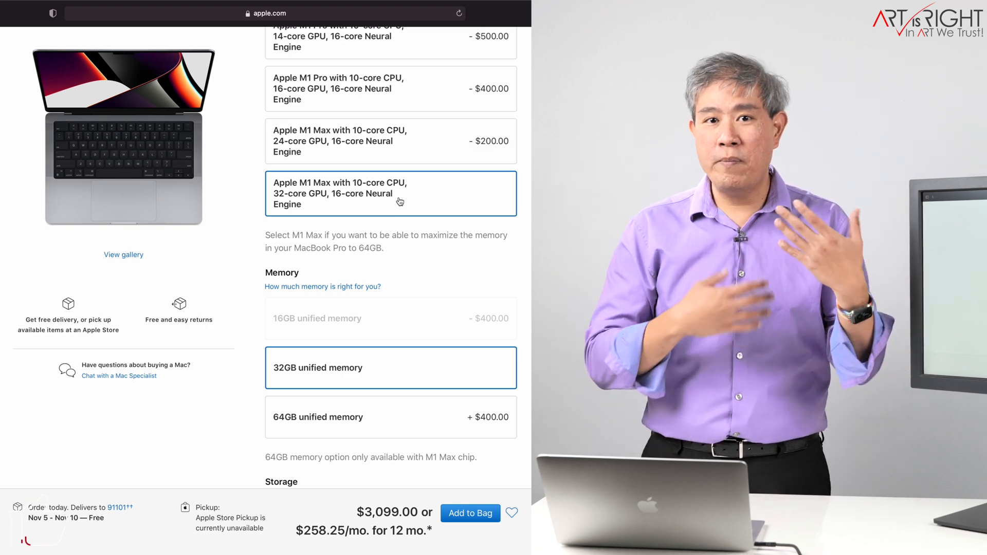
pyautogui.moveTo(368, 407)
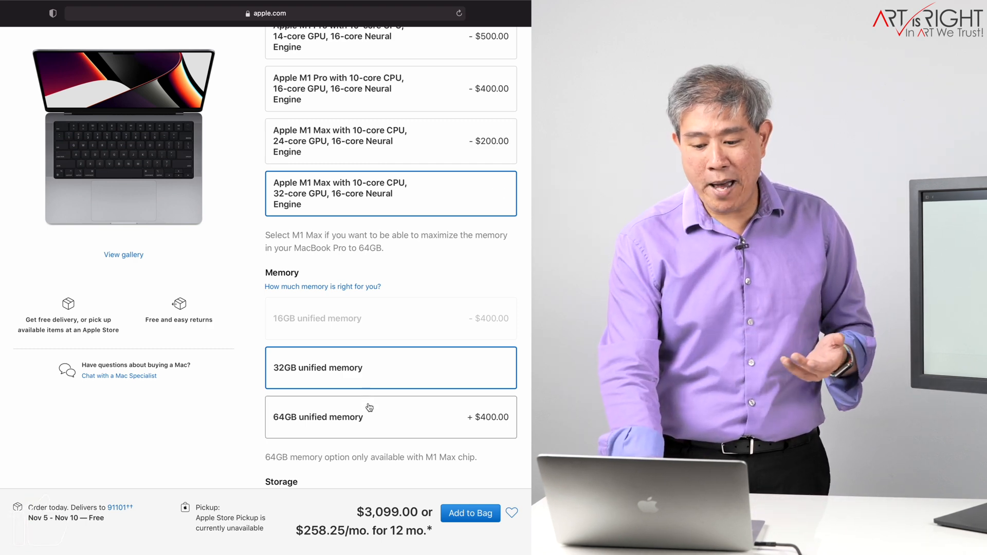
# Choose 1TB SSD storage after briefly trying 2TB, leaving the total at $3,699.00.
pyautogui.scroll(-3)
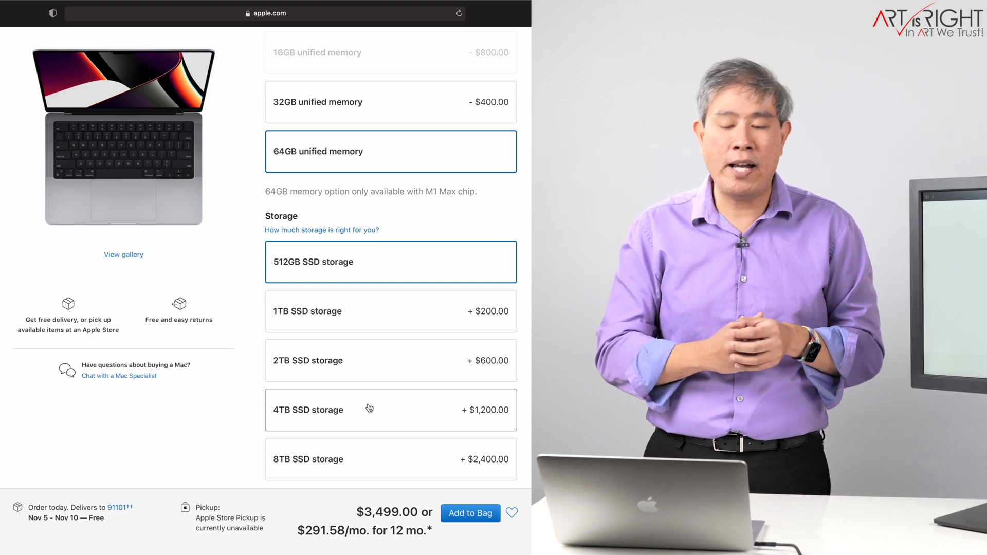
pyautogui.moveTo(369, 323)
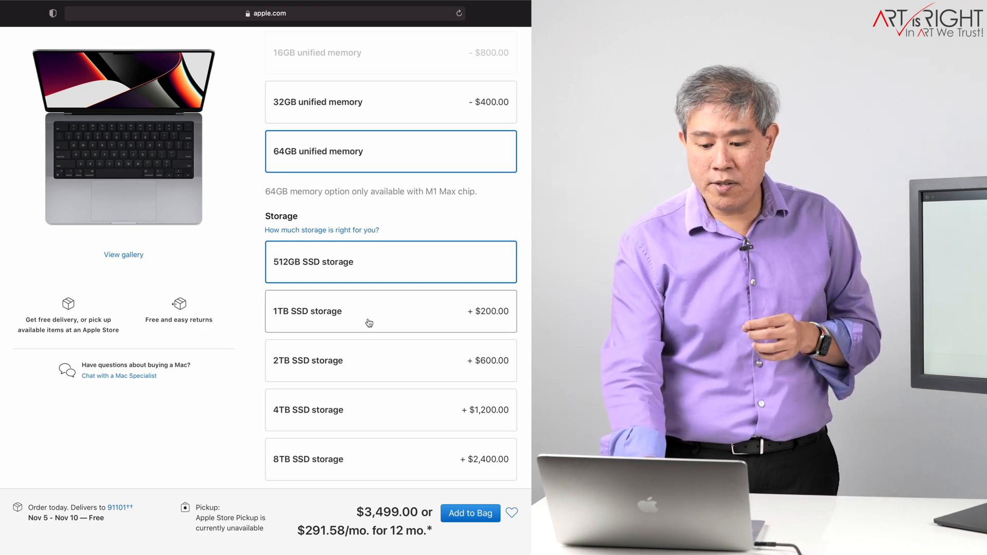
pyautogui.click(391, 311)
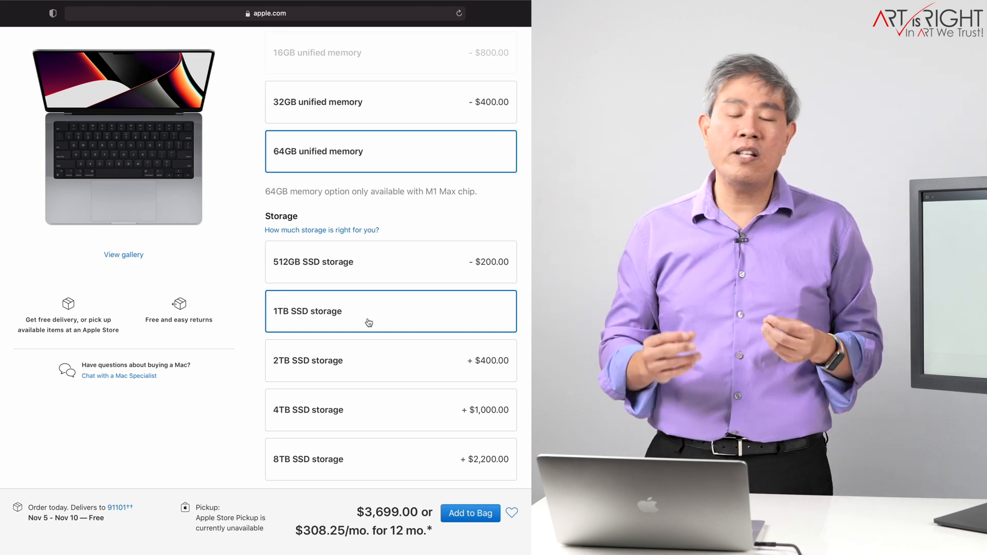
pyautogui.click(391, 360)
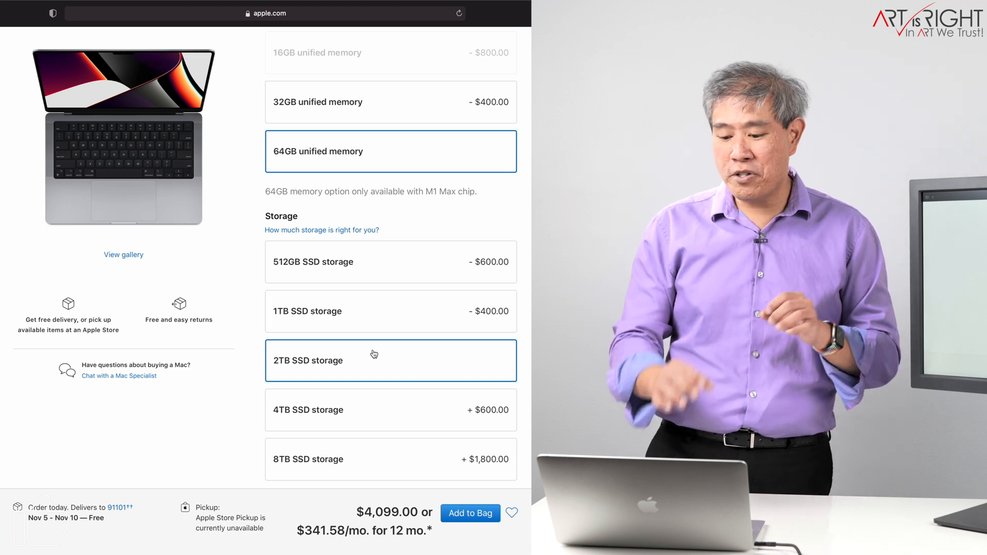
pyautogui.click(391, 311)
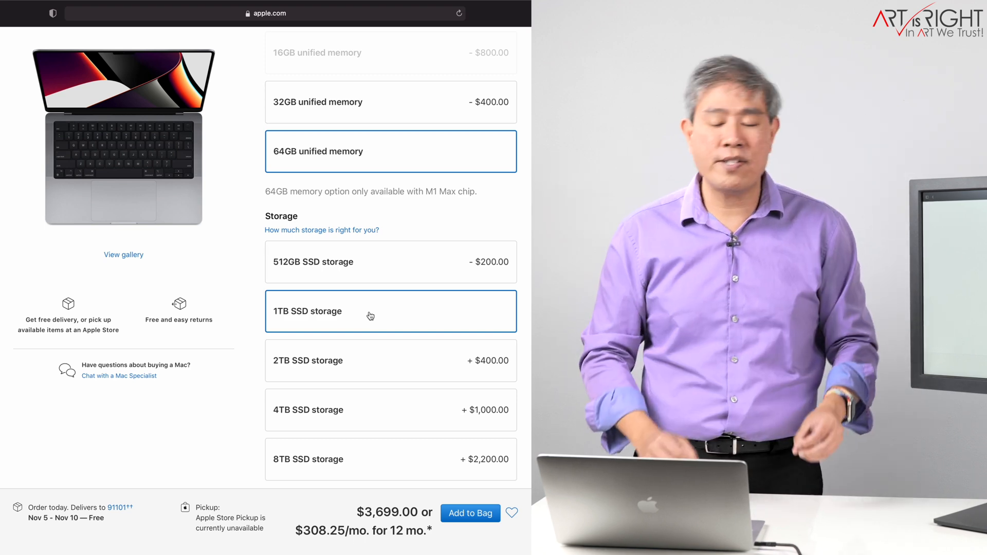
pyautogui.scroll(-3)
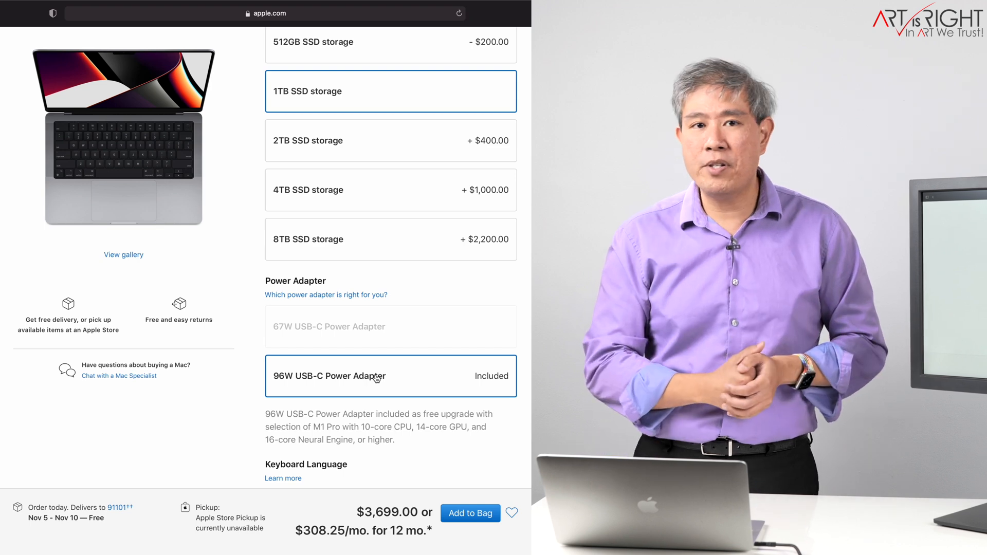
# Scroll through the configuration and return to the 14-inch lineup listing the $1,999.00 and $2,499.00 models.
pyautogui.scroll(3)
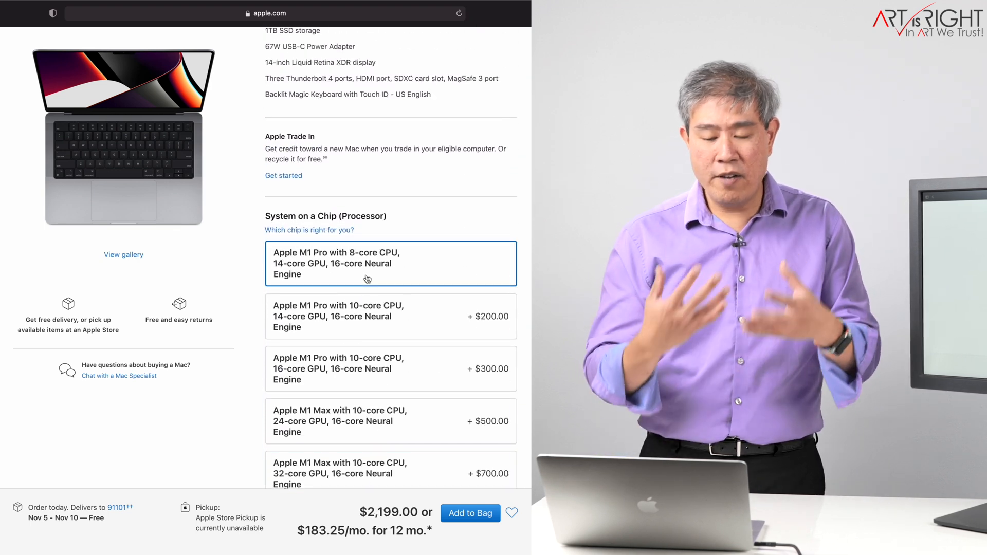
pyautogui.scroll(-3)
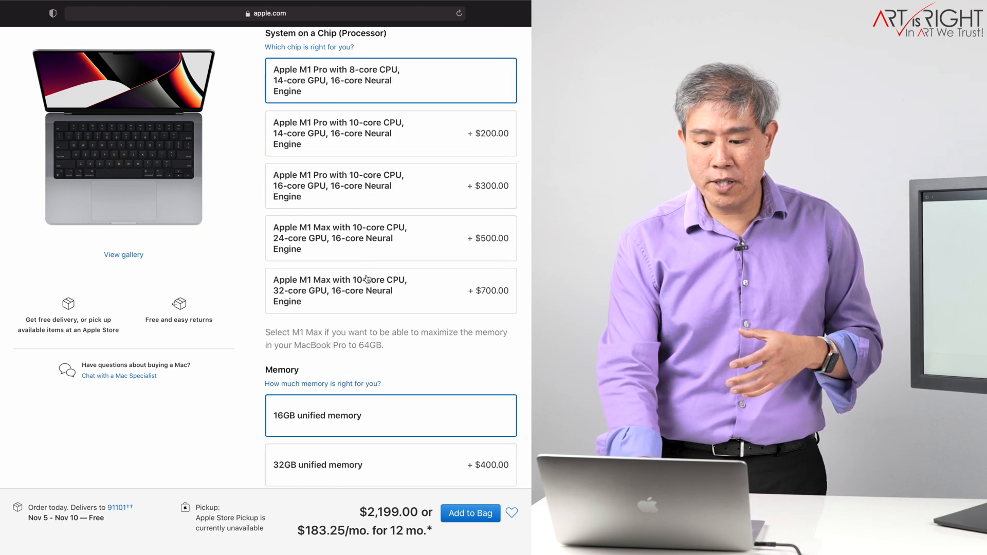
pyautogui.scroll(-3)
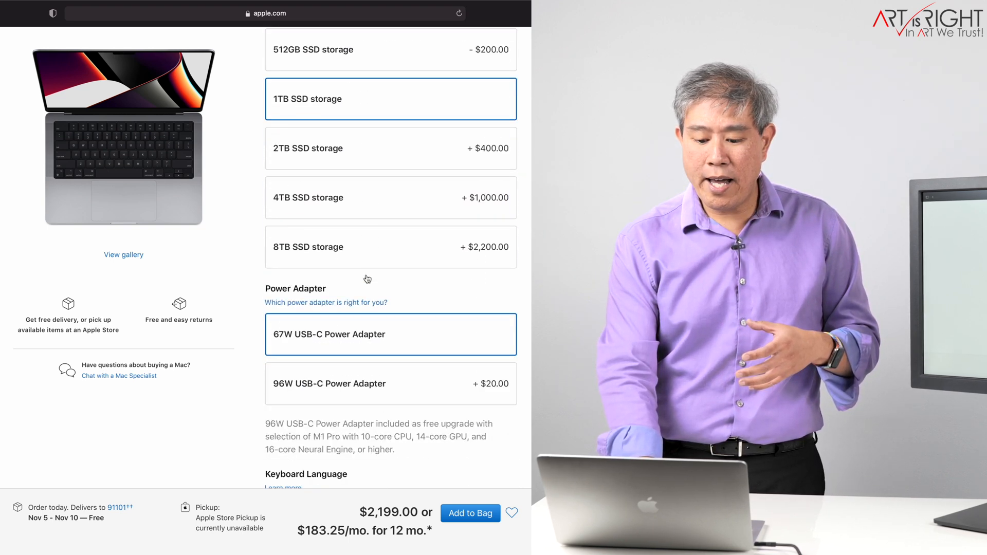
pyautogui.scroll(-3)
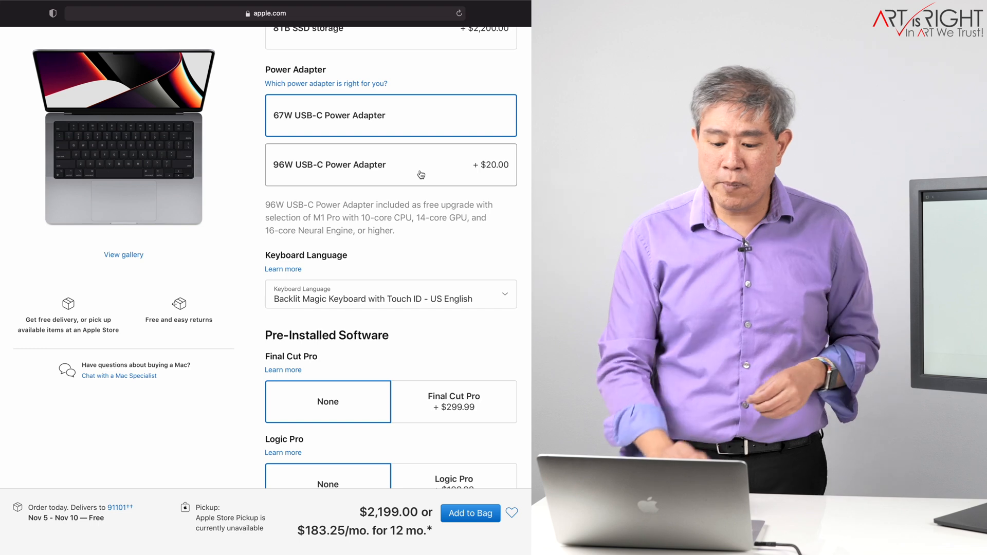
pyautogui.scroll(-3)
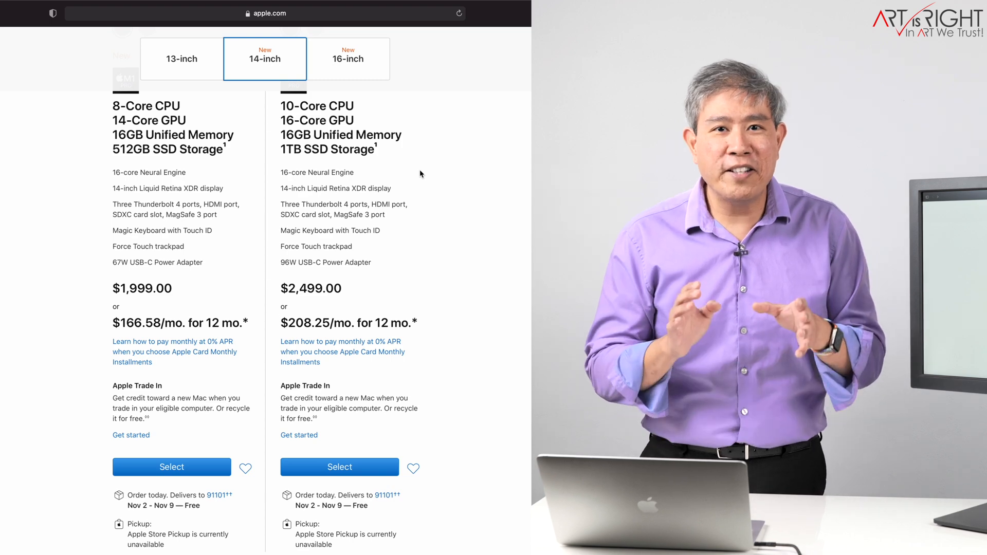
# Switch to the 16-inch models and select the $2,499.00 Space Gray M1 Pro model to customize.
pyautogui.click(348, 59)
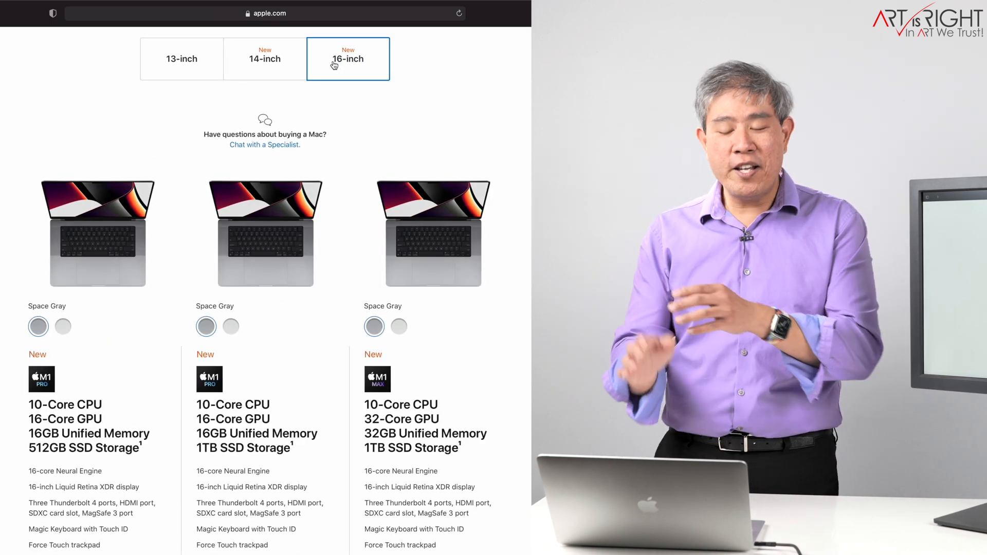
pyautogui.scroll(-3)
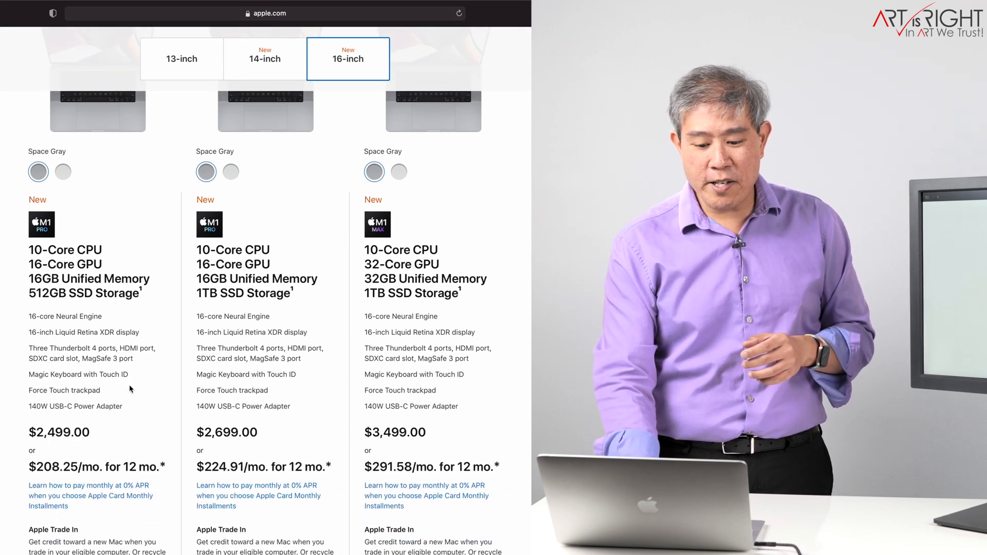
pyautogui.scroll(-3)
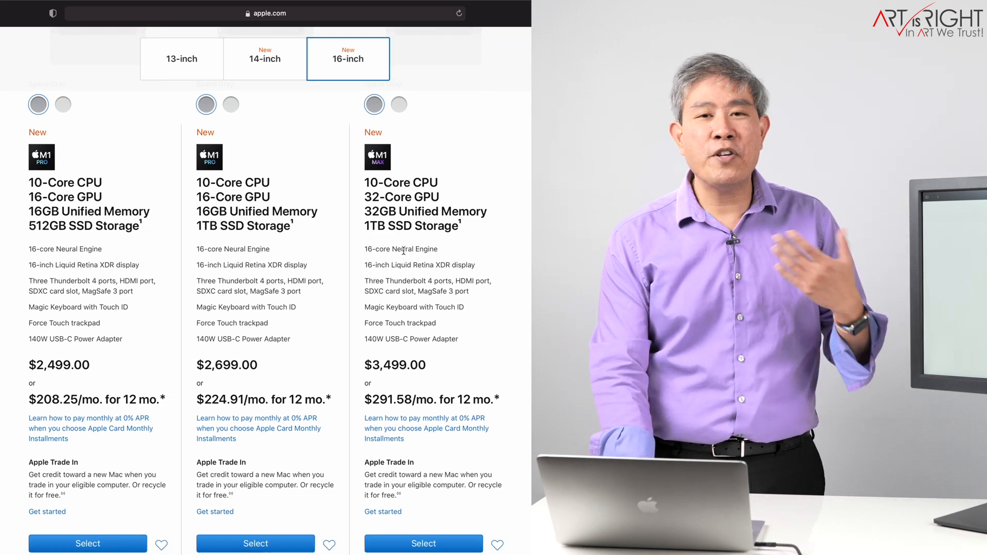
pyautogui.scroll(-3)
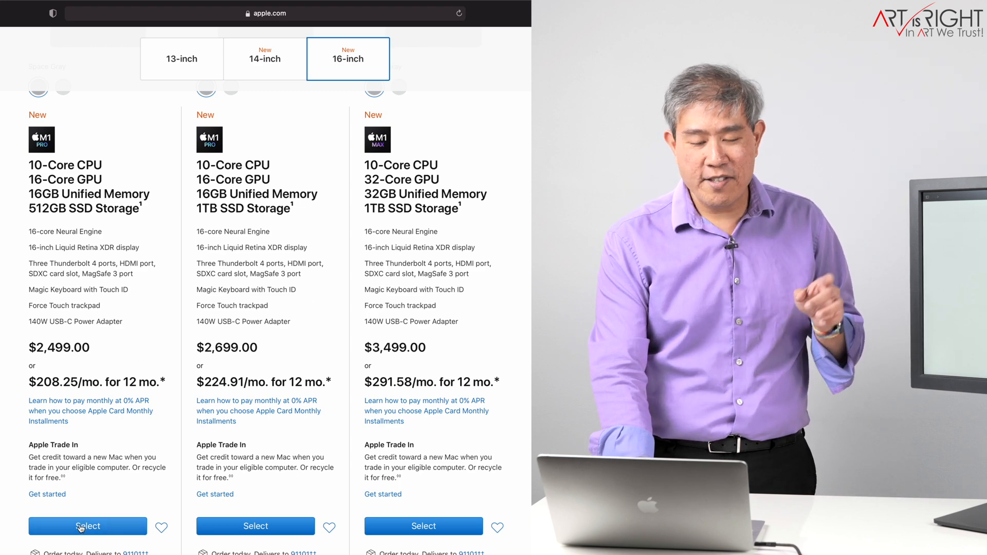
pyautogui.click(87, 525)
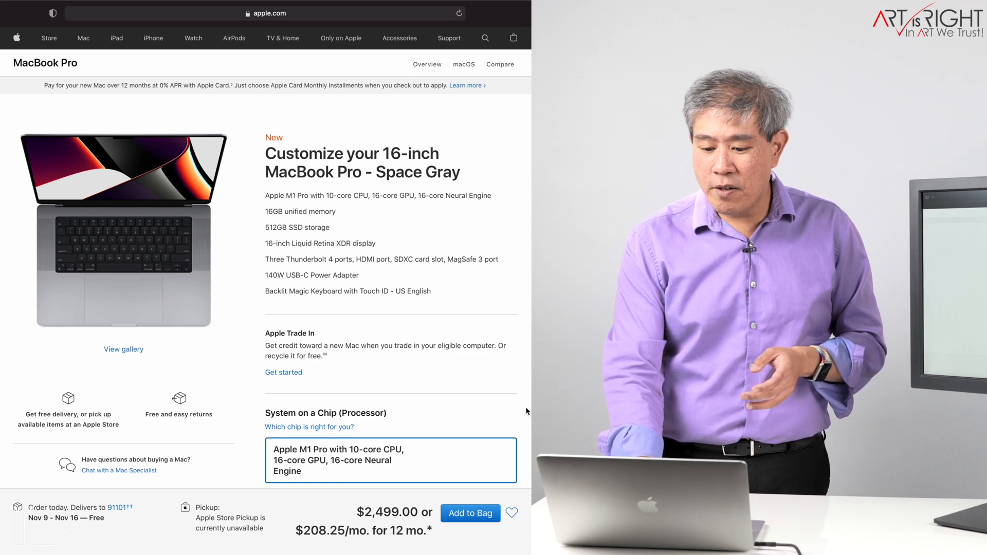
# Choose 32GB unified memory, the M1 Max 10-core CPU 24-core GPU chip and 1TB SSD storage, totalling $3,299.00.
pyautogui.scroll(-3)
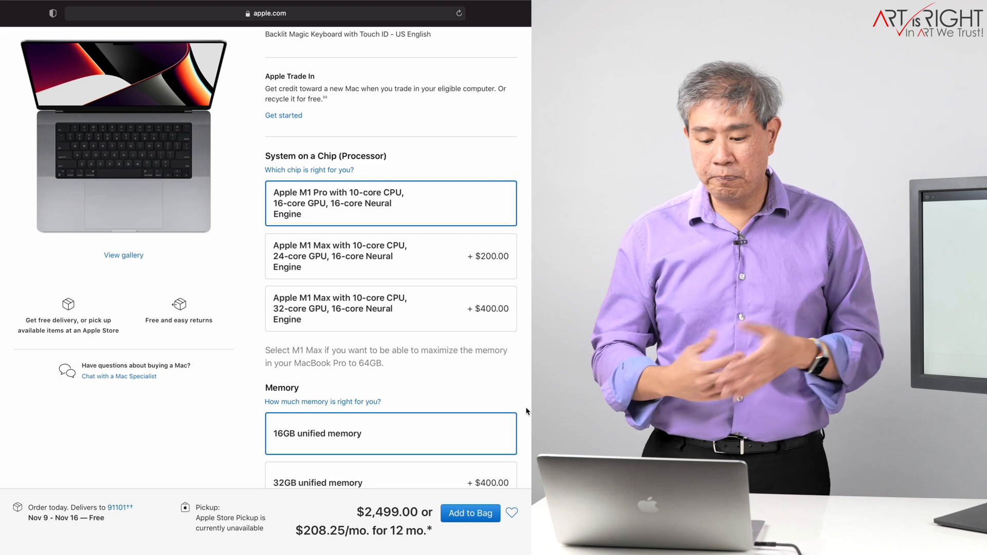
pyautogui.scroll(-3)
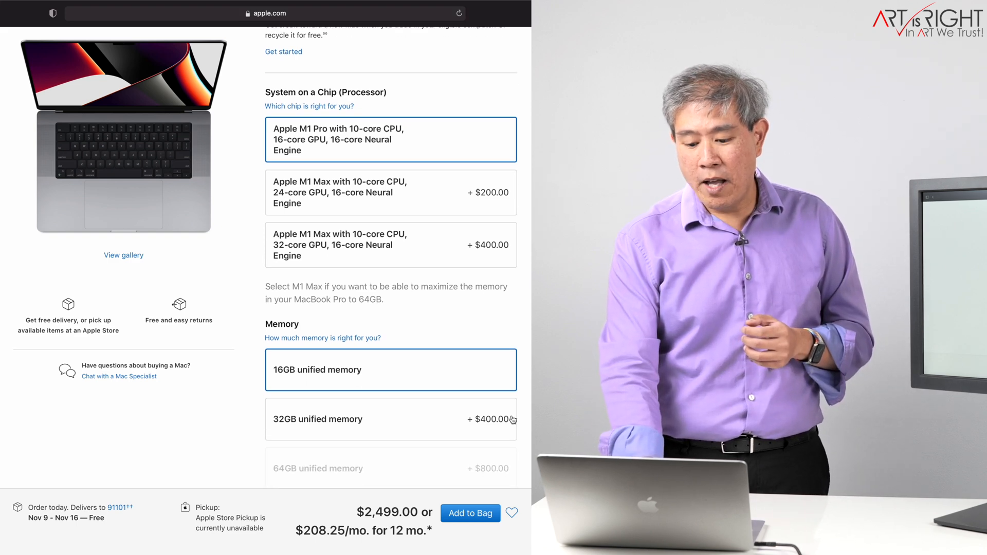
pyautogui.click(391, 419)
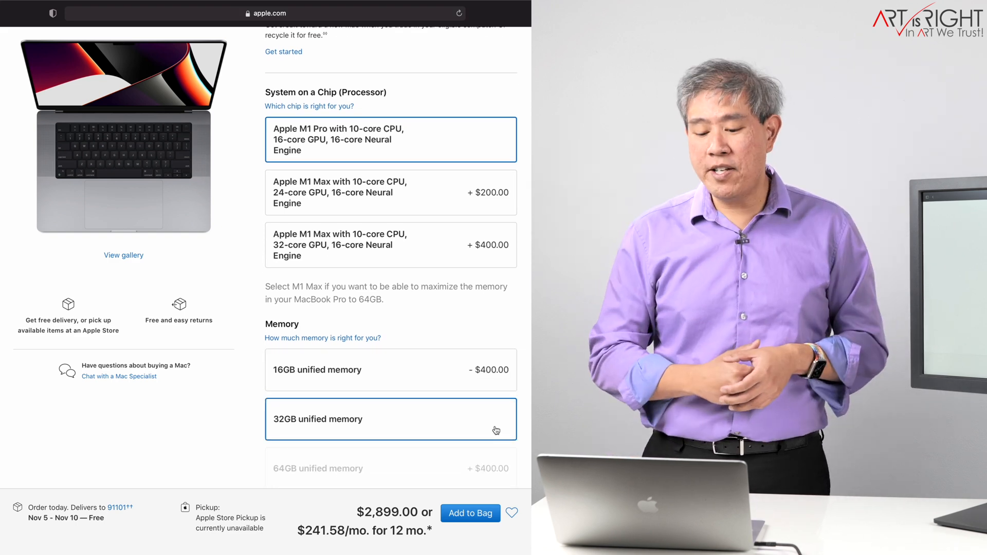
pyautogui.click(391, 193)
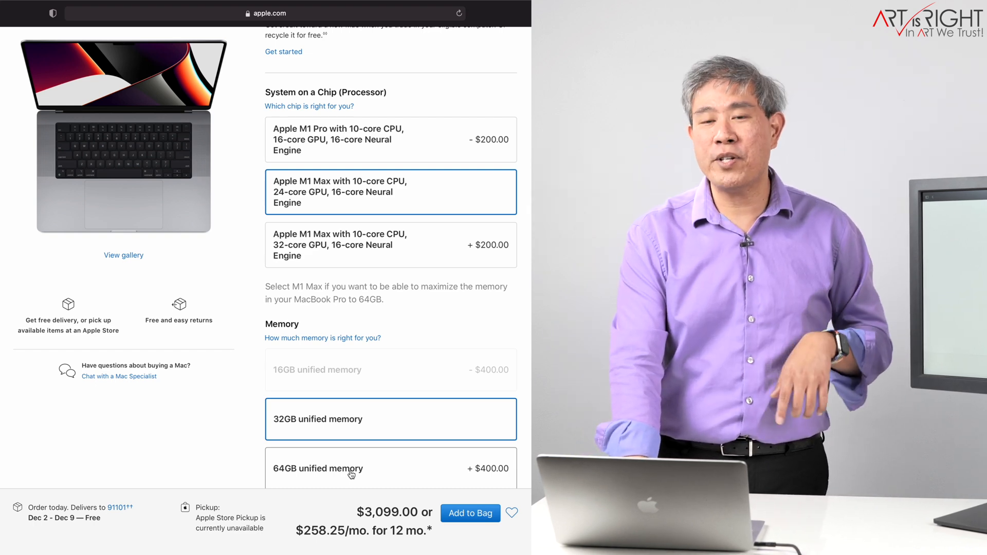
pyautogui.scroll(-3)
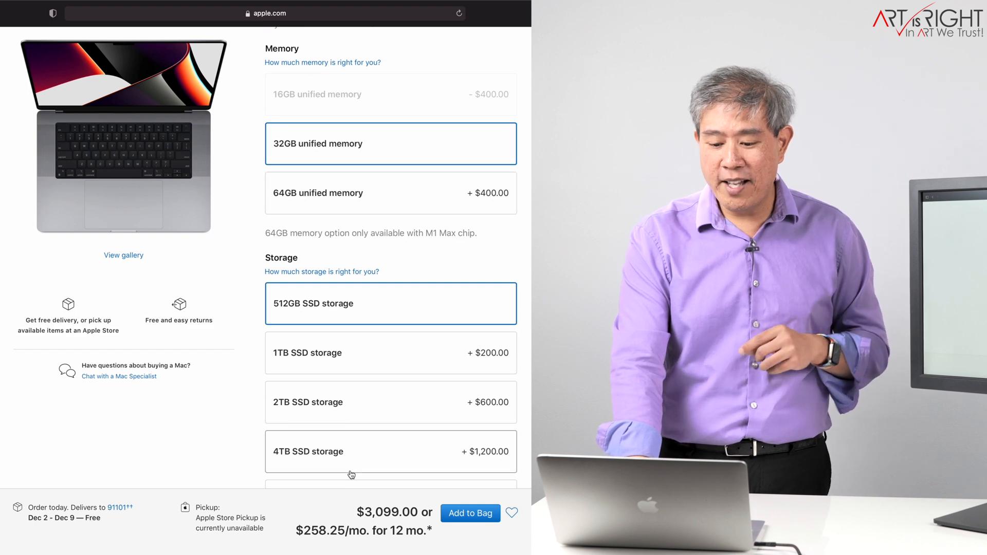
pyautogui.click(368, 352)
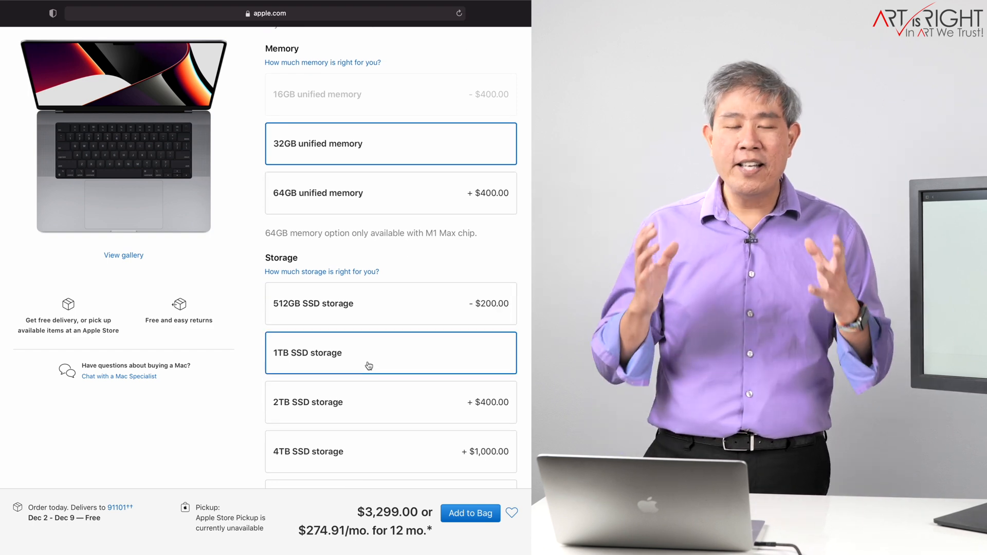